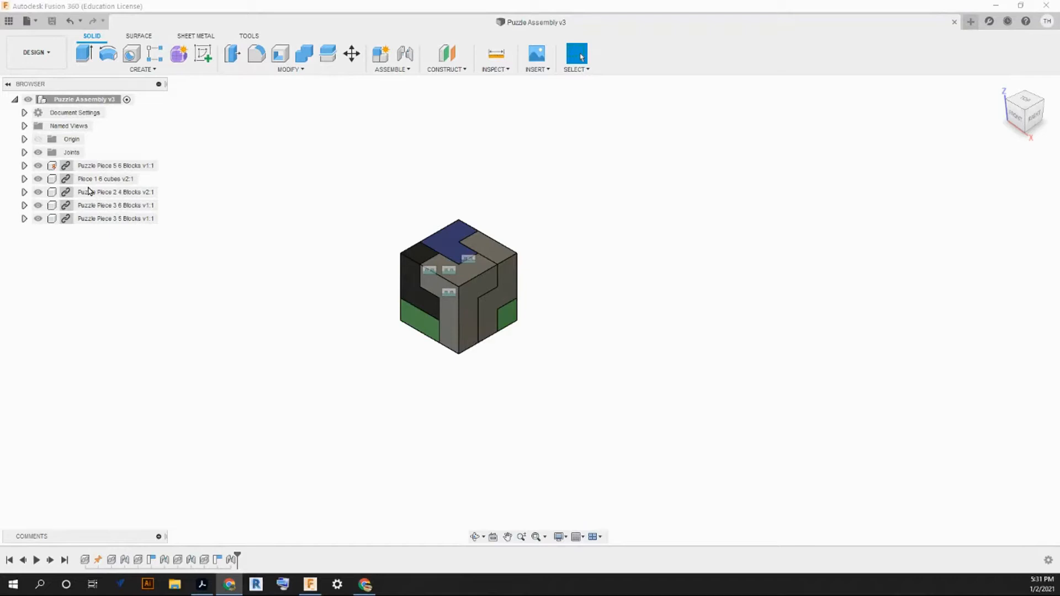
pyautogui.moveTo(328, 287)
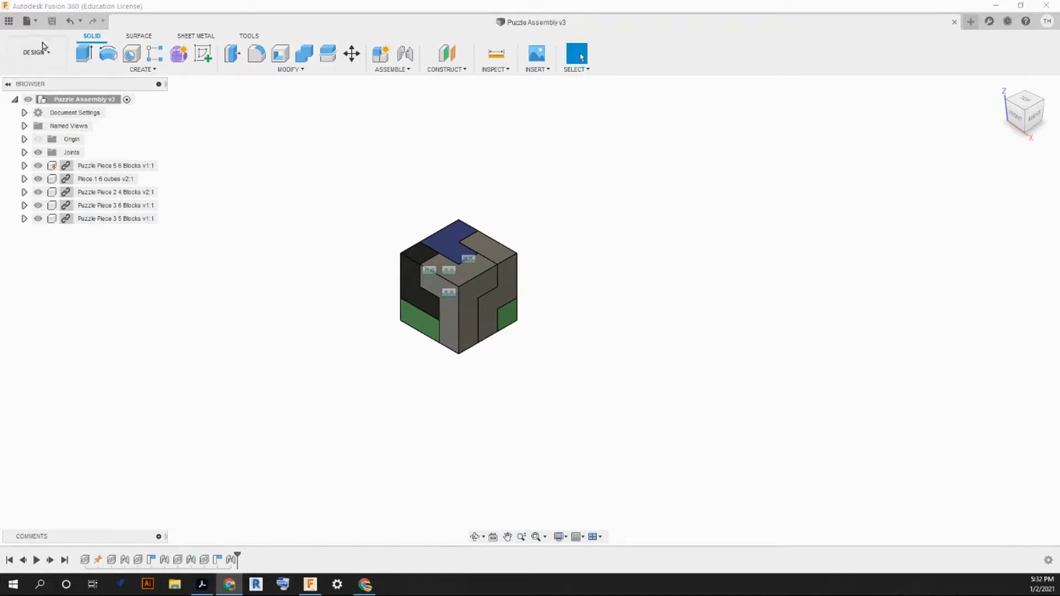
# - Switch the puzzle cube assembly from the Design workspace to the Animation workspace
pyautogui.click(35, 52)
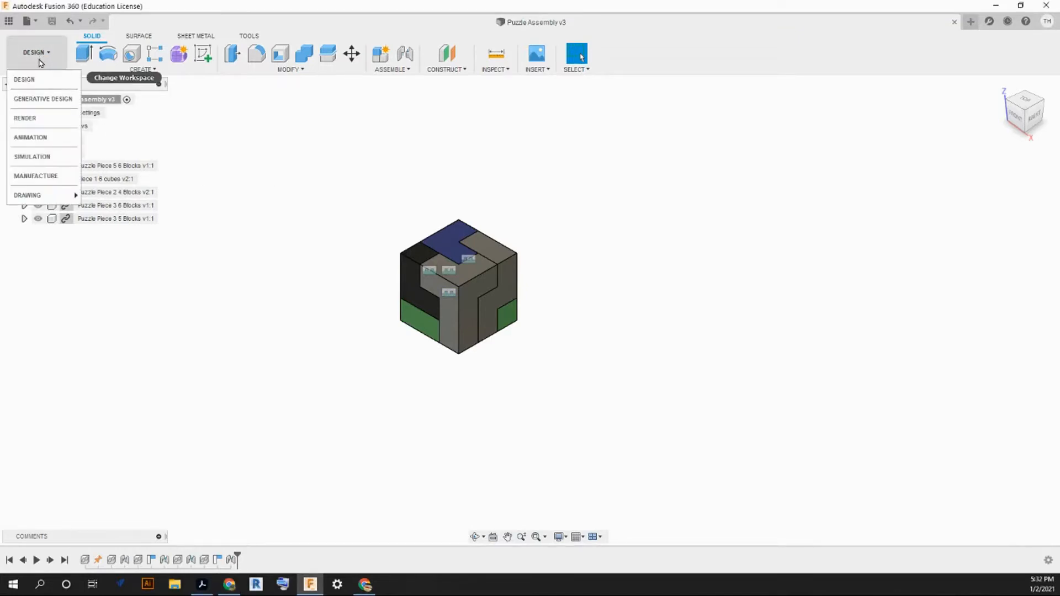
pyautogui.click(31, 137)
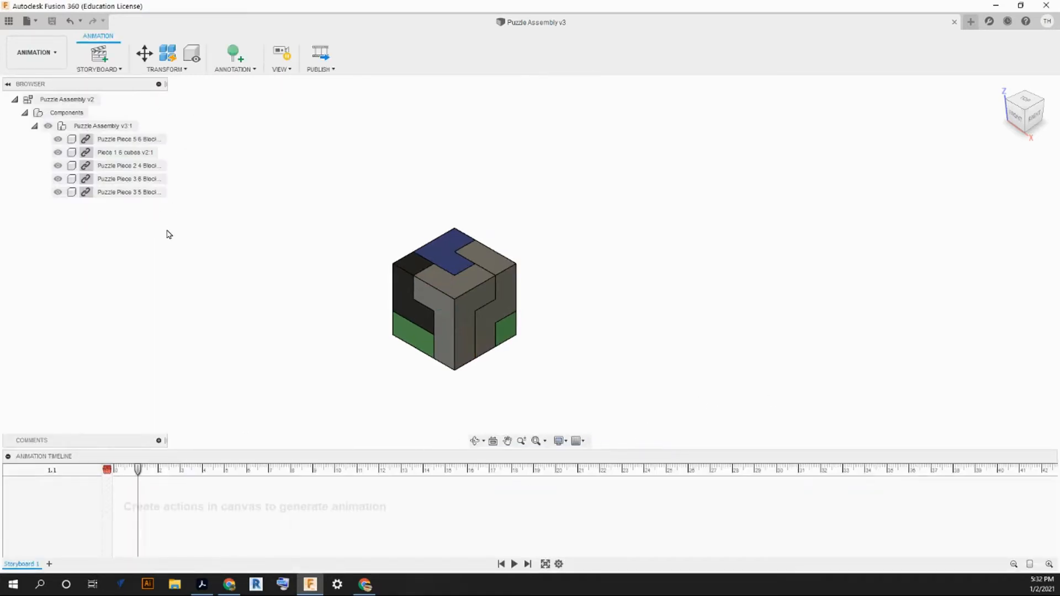
pyautogui.moveTo(200, 267)
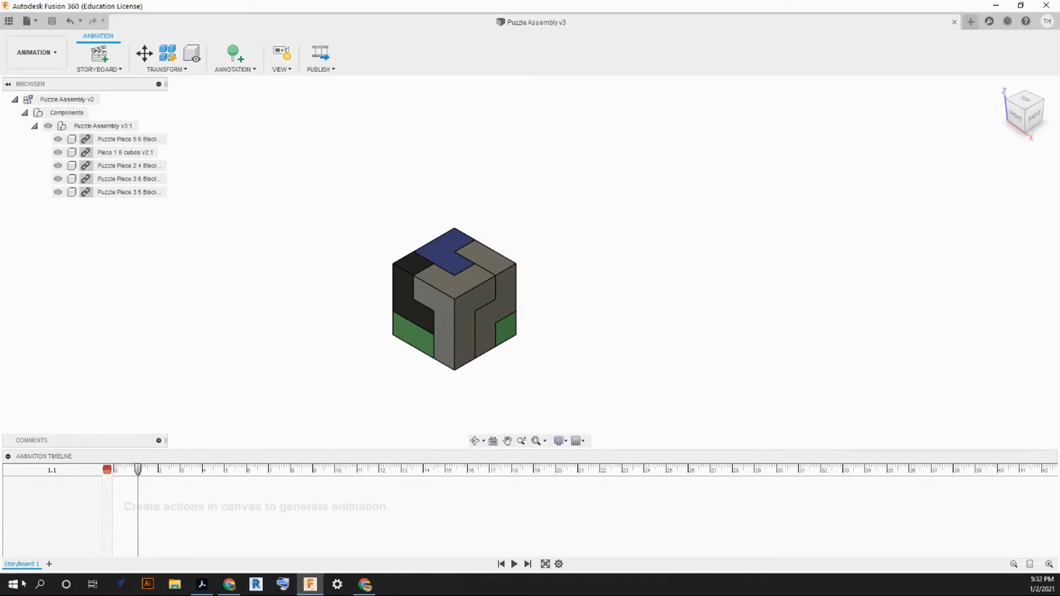
# - Rename the Storyboard 1 tab to 'Exploded View'
pyautogui.doubleClick(21, 564)
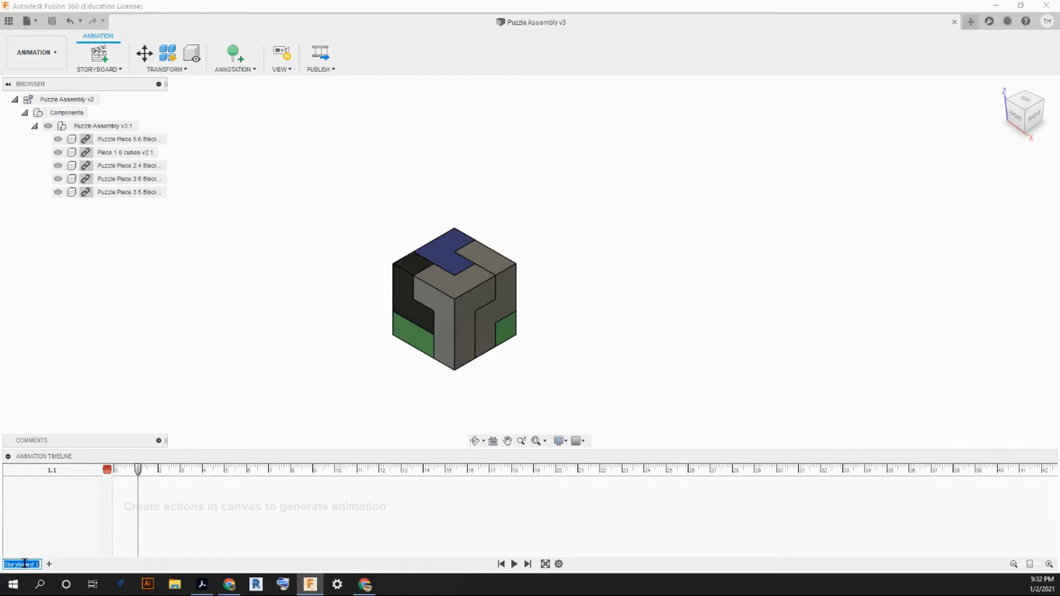
pyautogui.write('Exploded View')
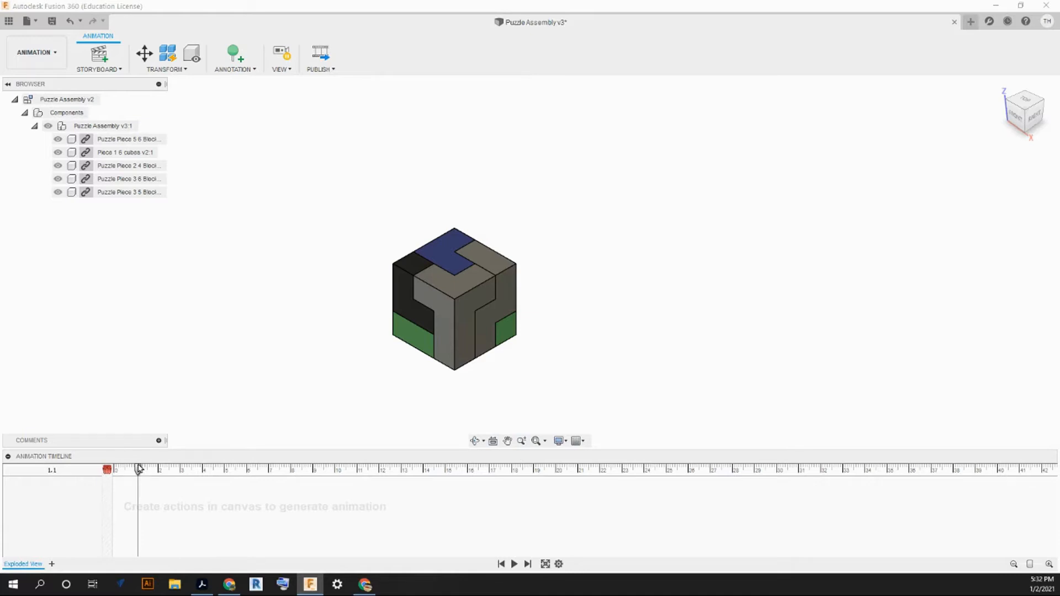
pyautogui.moveTo(594, 480)
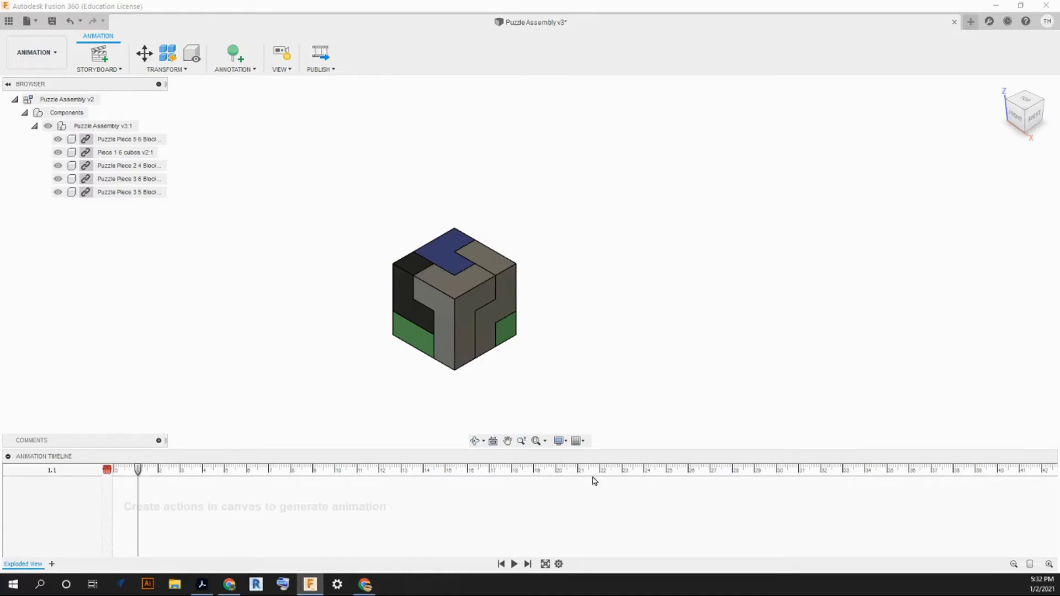
pyautogui.moveTo(417, 481)
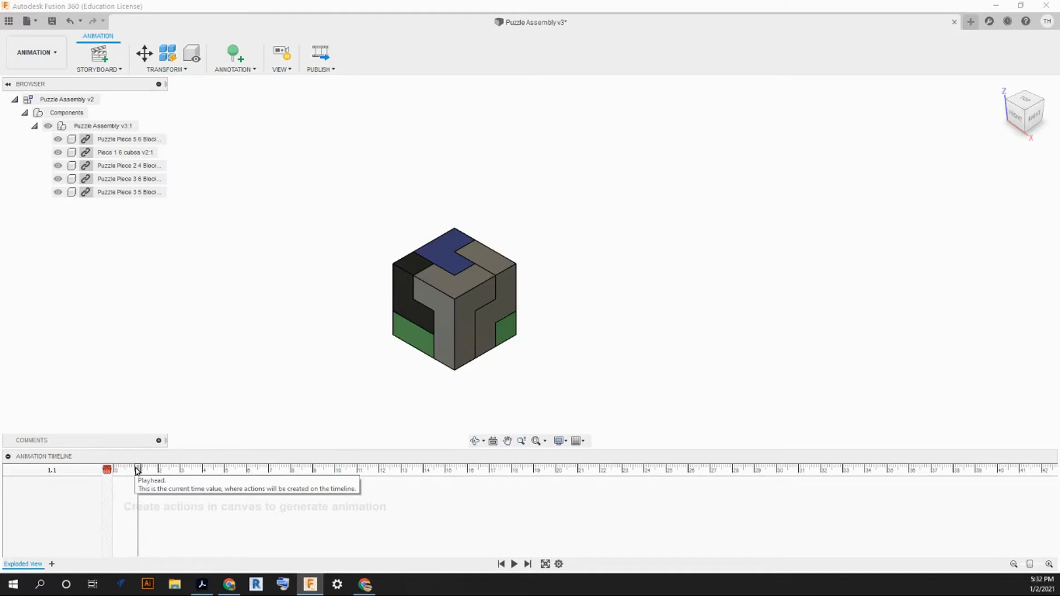
# - Fit the puzzle cube to the view and move the playhead to 3.0 seconds
pyautogui.moveTo(135, 470); pyautogui.dragTo(115, 470)
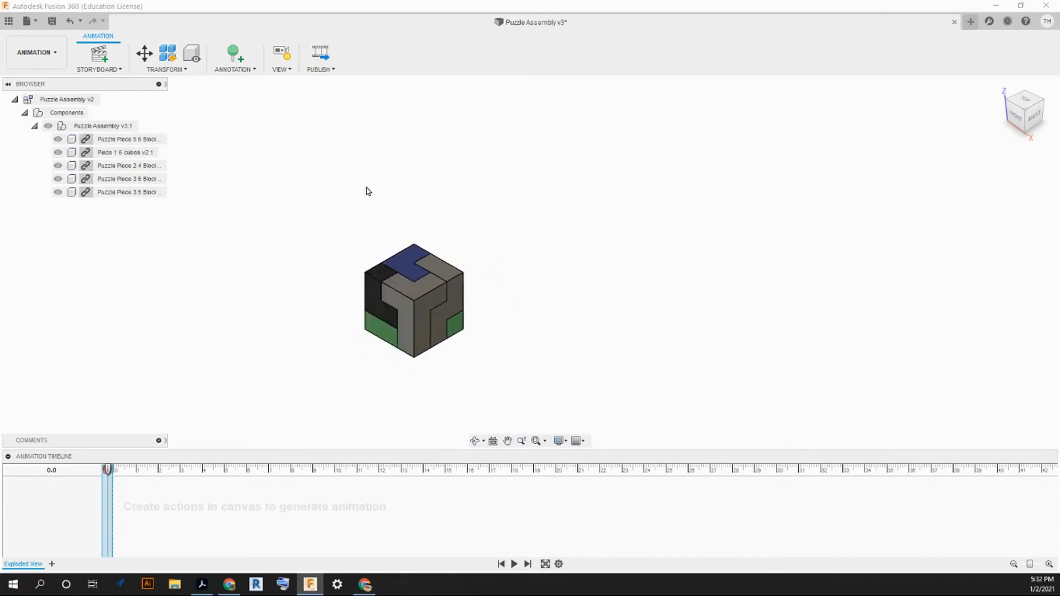
pyautogui.click(128, 192)
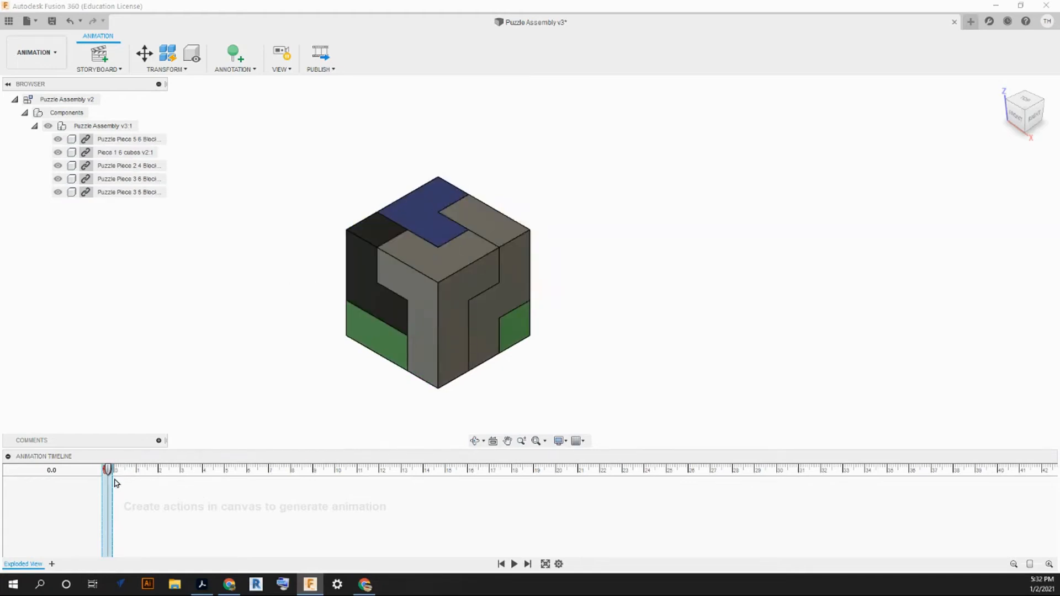
pyautogui.moveTo(106, 470); pyautogui.dragTo(130, 470)
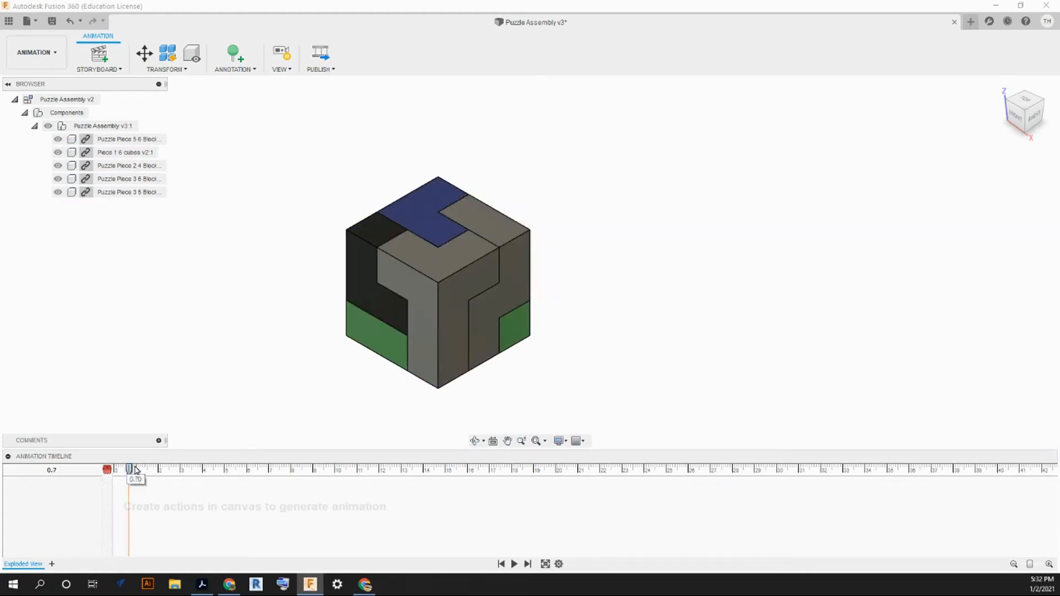
pyautogui.moveTo(130, 470); pyautogui.dragTo(157, 470)
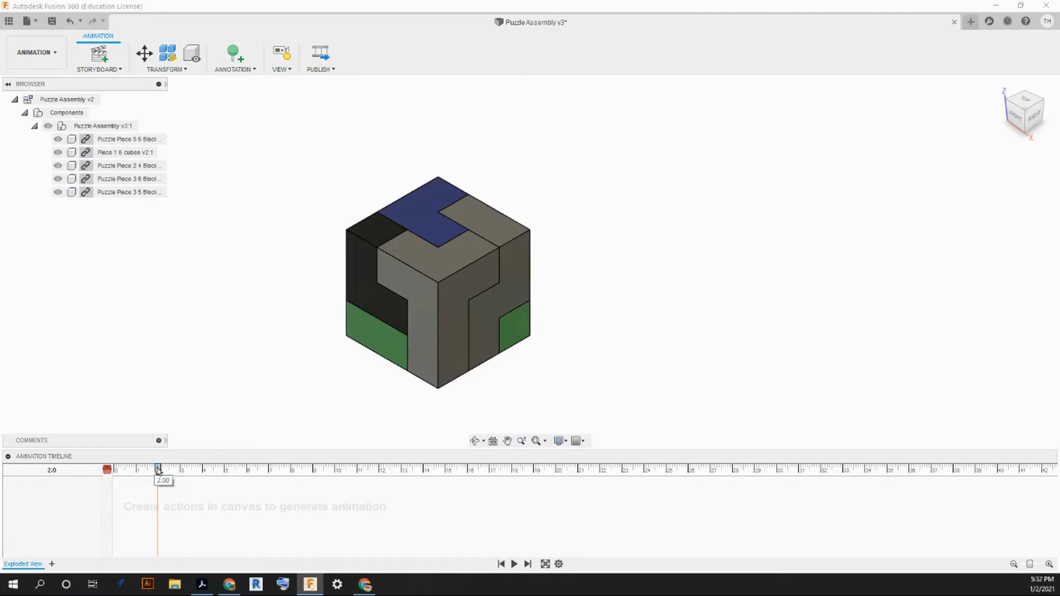
pyautogui.moveTo(156, 470); pyautogui.dragTo(178, 470)
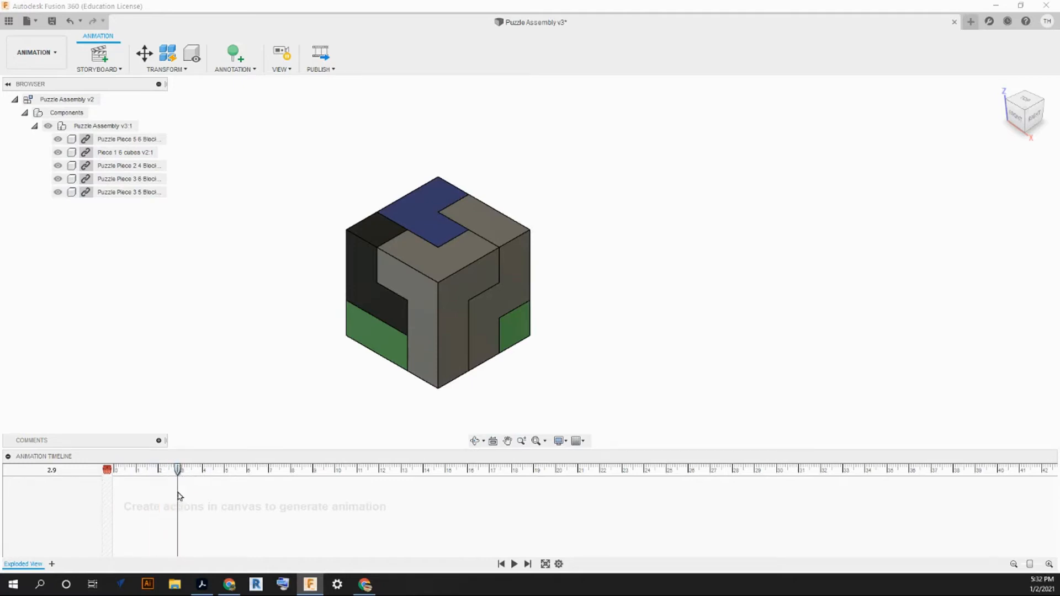
pyautogui.moveTo(177, 470); pyautogui.dragTo(180, 470)
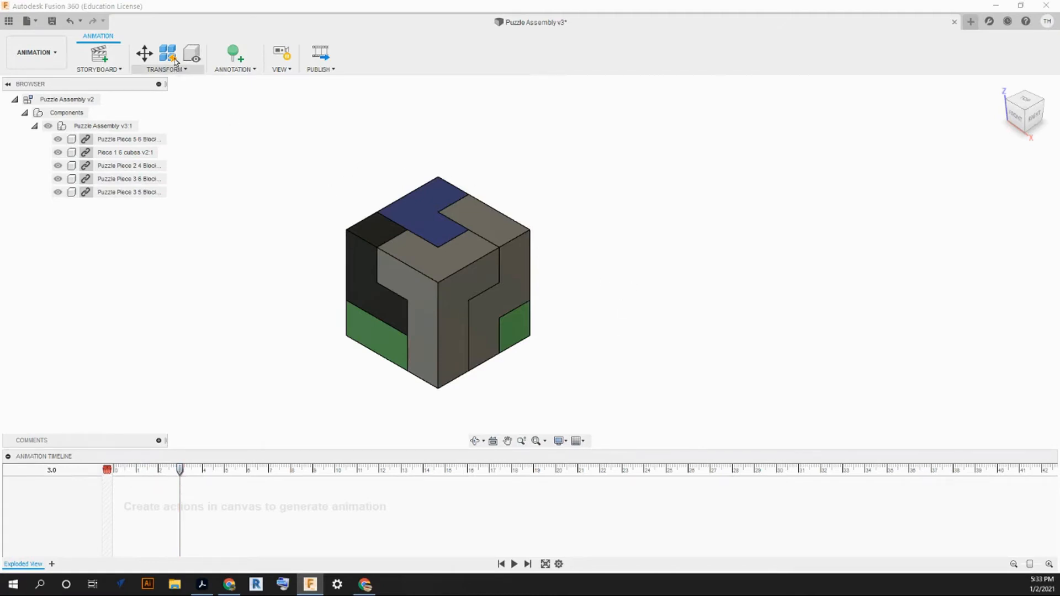
# - Start a manual explode and select the grey T-shaped piece and other puzzle pieces
pyautogui.click(166, 58)
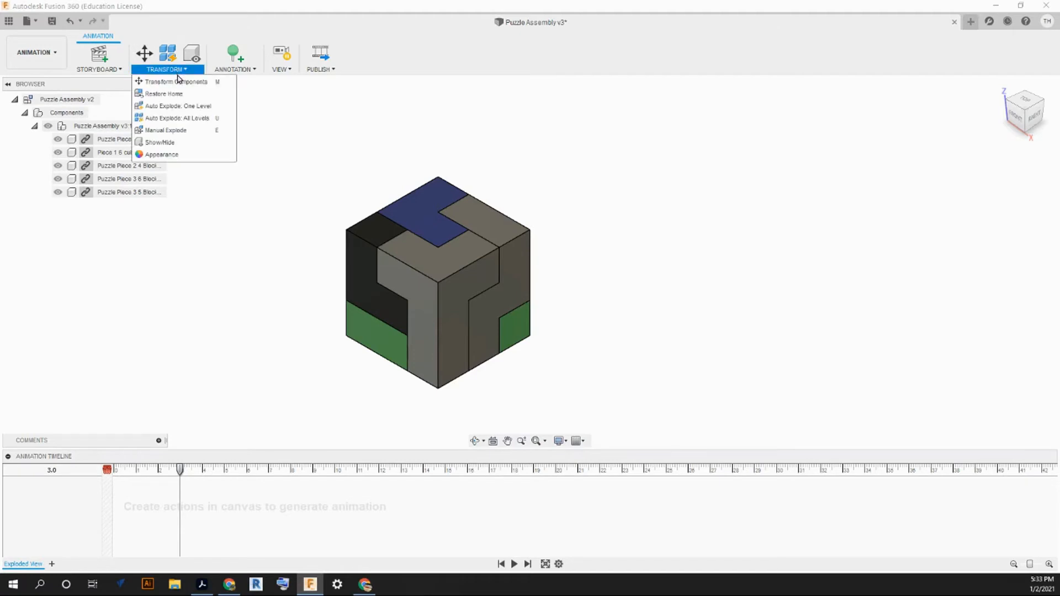
pyautogui.moveTo(165, 130)
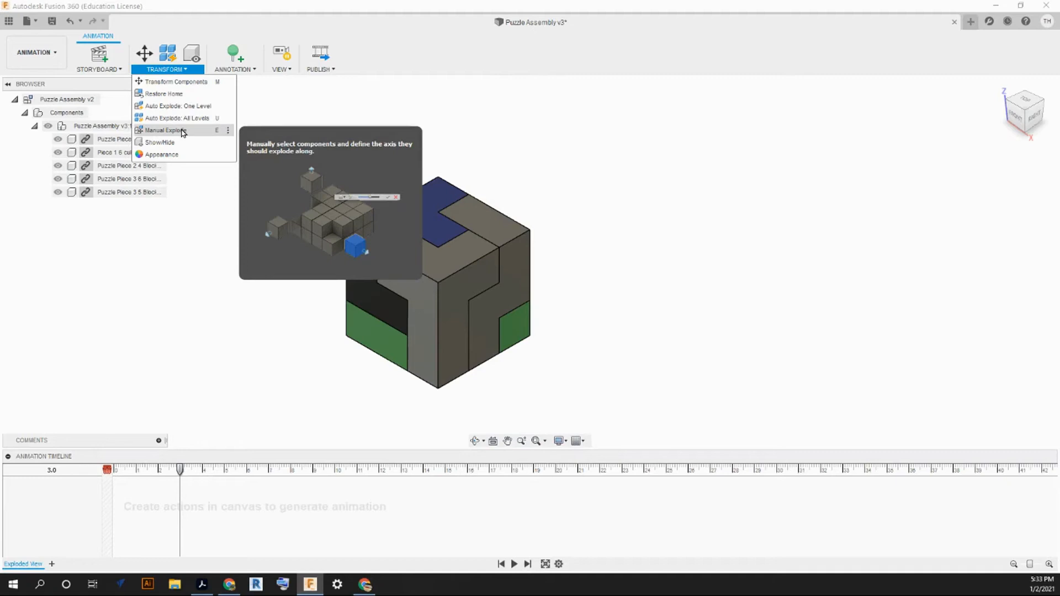
pyautogui.click(163, 129)
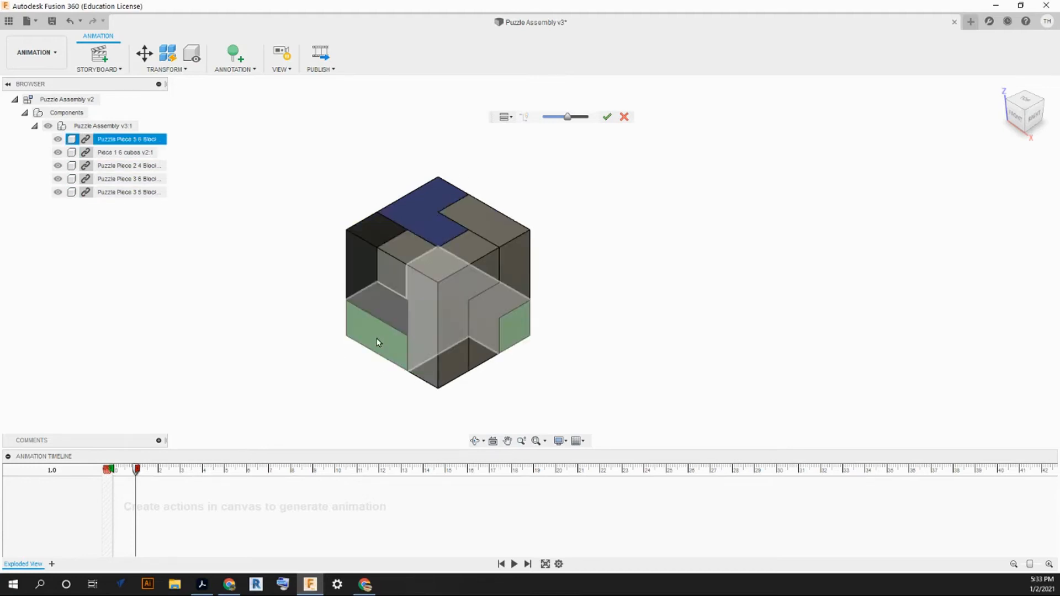
pyautogui.click(129, 192)
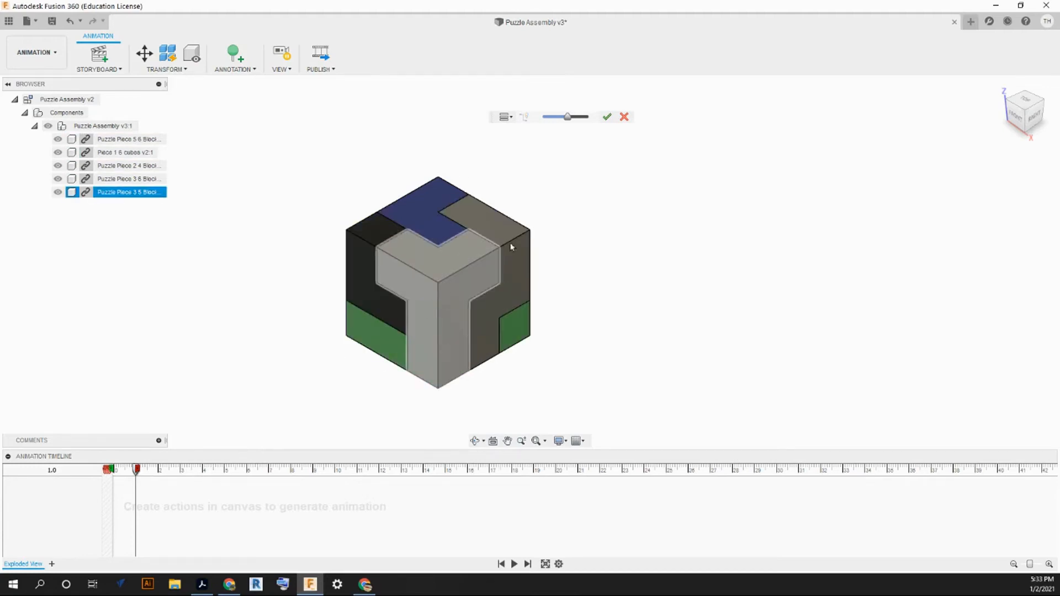
pyautogui.click(126, 153)
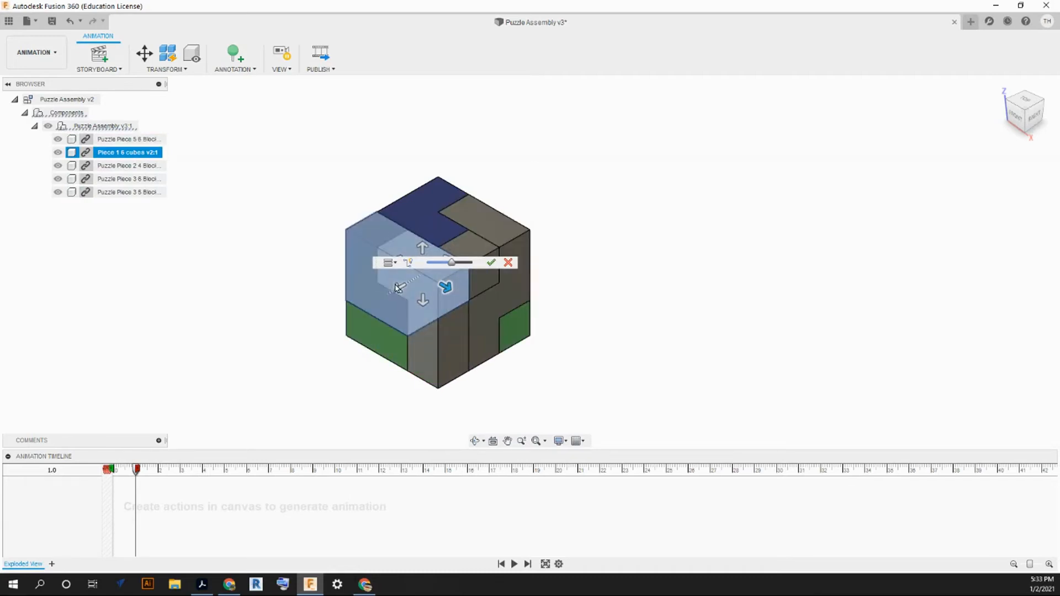
pyautogui.moveTo(386, 262)
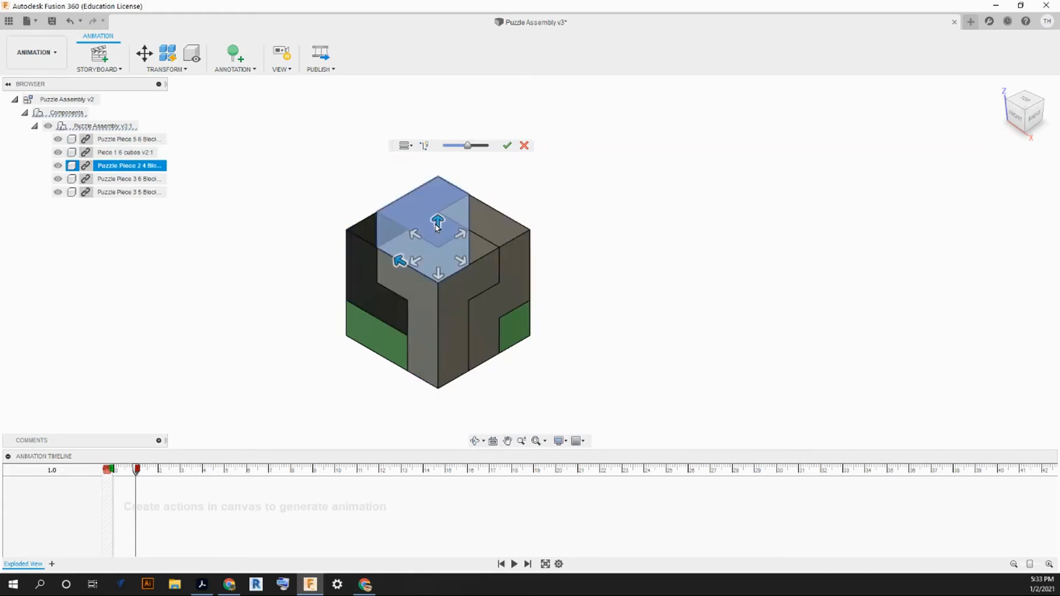
pyautogui.click(129, 178)
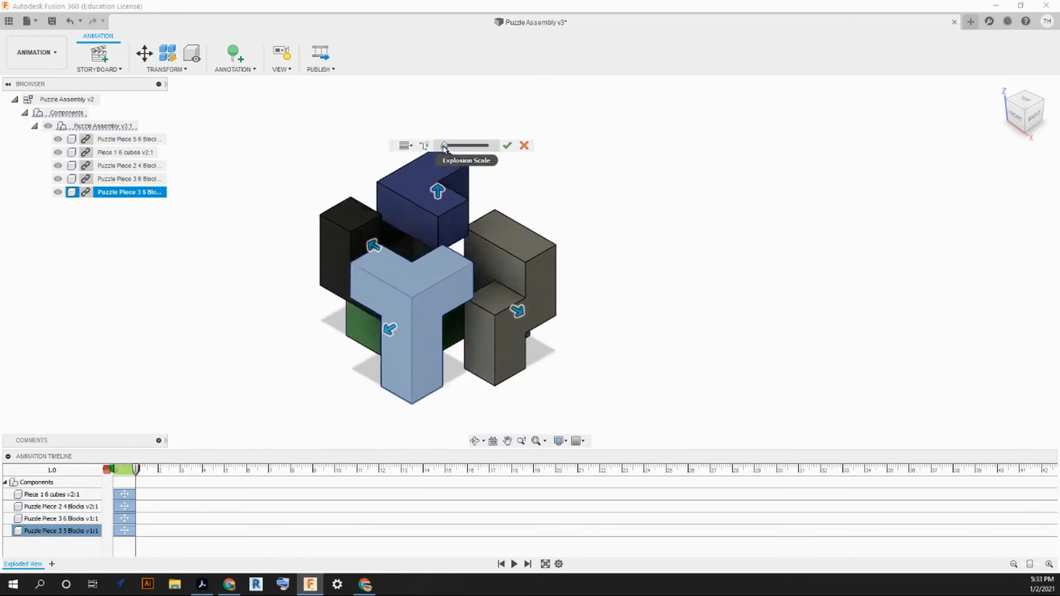
# - Increase the Explosion Scale to spread the pieces apart and confirm the explode
pyautogui.moveTo(445, 145); pyautogui.dragTo(454, 145)
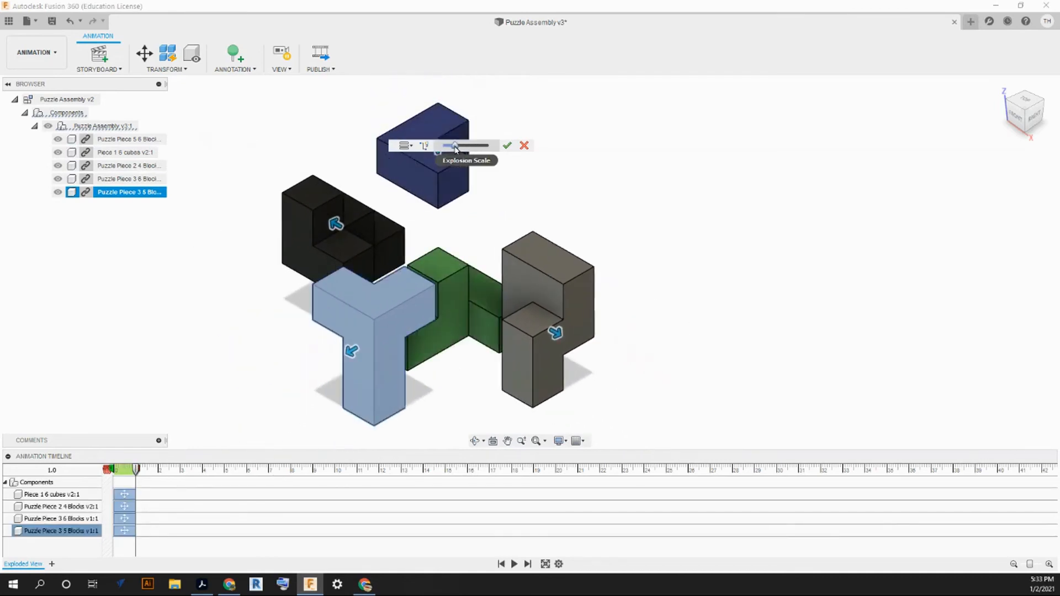
pyautogui.moveTo(453, 146); pyautogui.dragTo(468, 146)
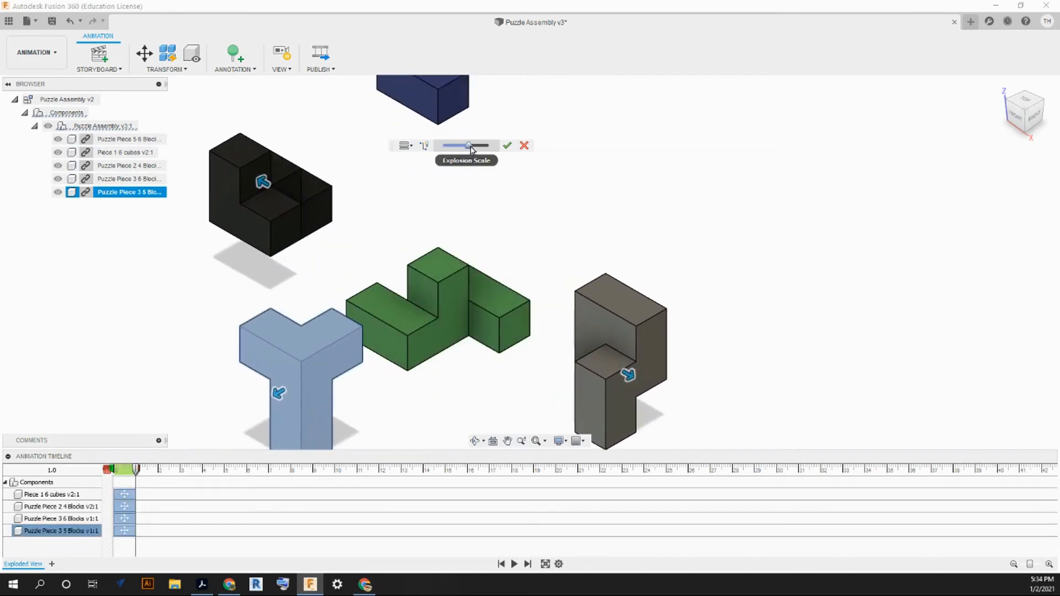
pyautogui.moveTo(468, 146); pyautogui.dragTo(468, 146)
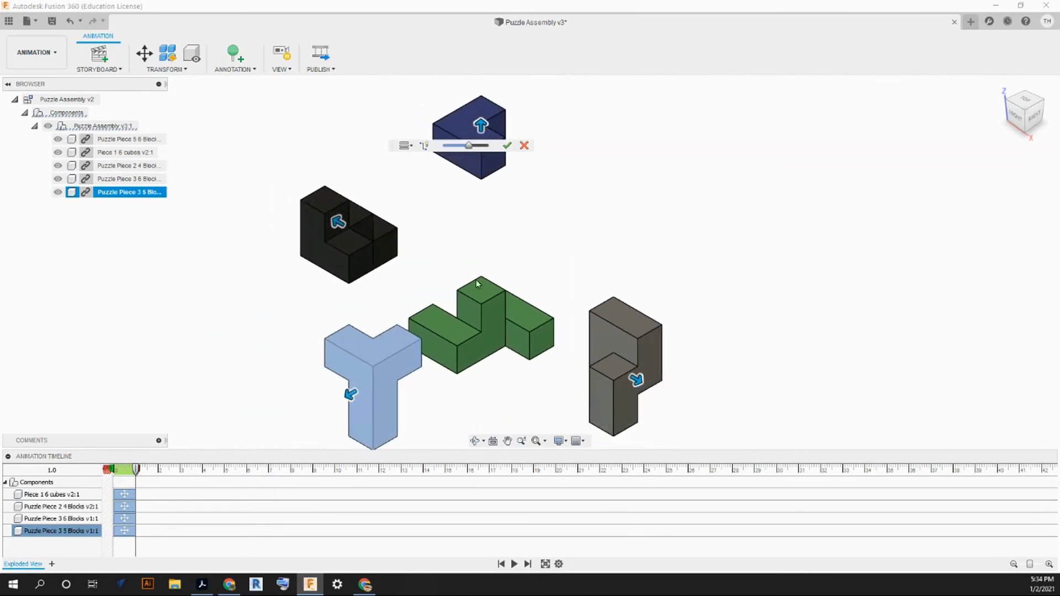
pyautogui.click(506, 145)
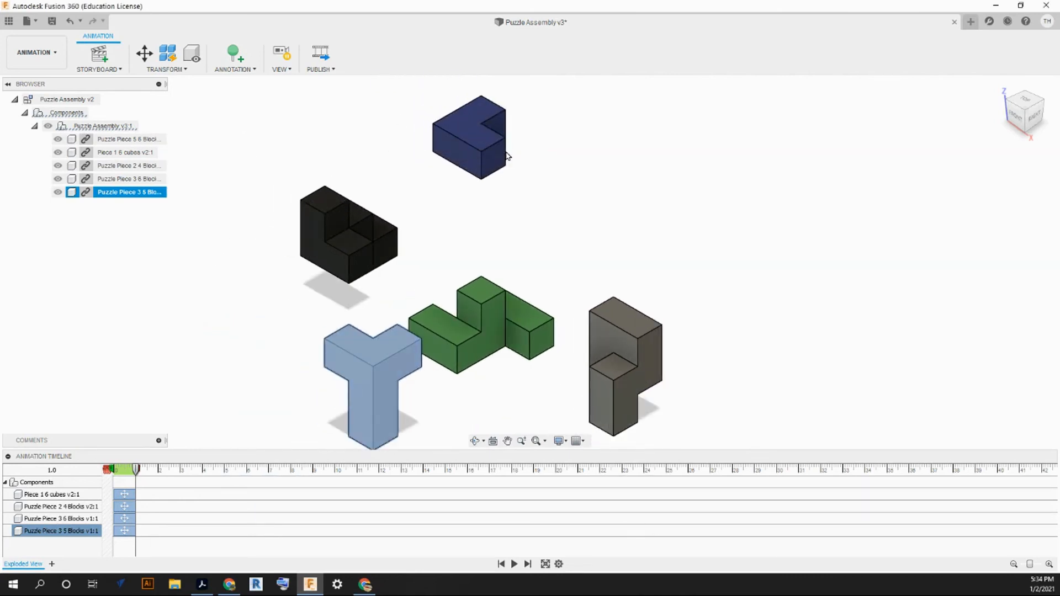
# - Scrub the timeline to preview the assembled and fully exploded states
pyautogui.moveTo(130, 470); pyautogui.dragTo(124, 469)
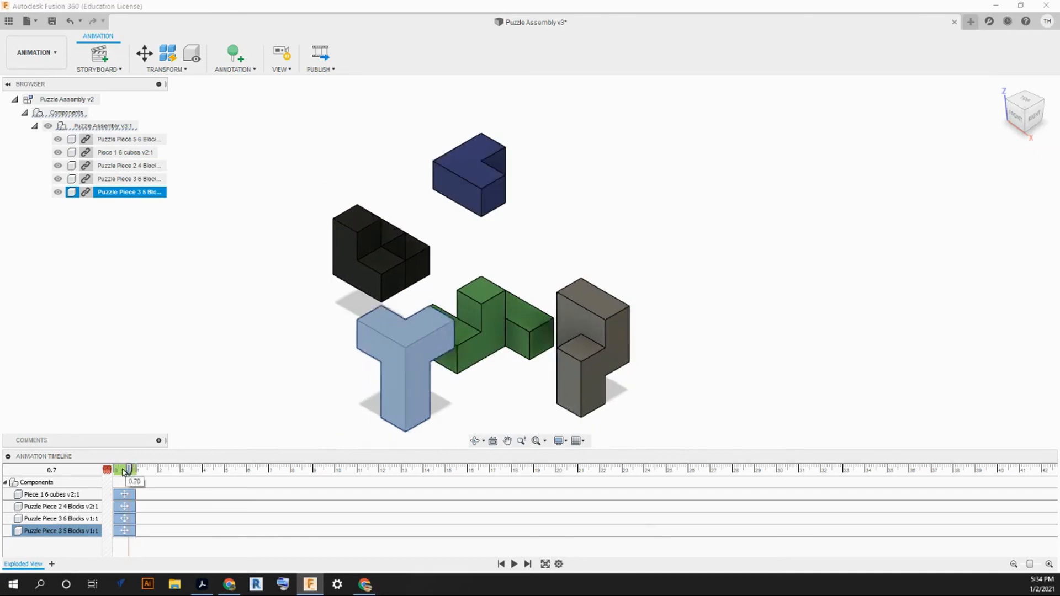
pyautogui.moveTo(124, 469); pyautogui.dragTo(109, 469)
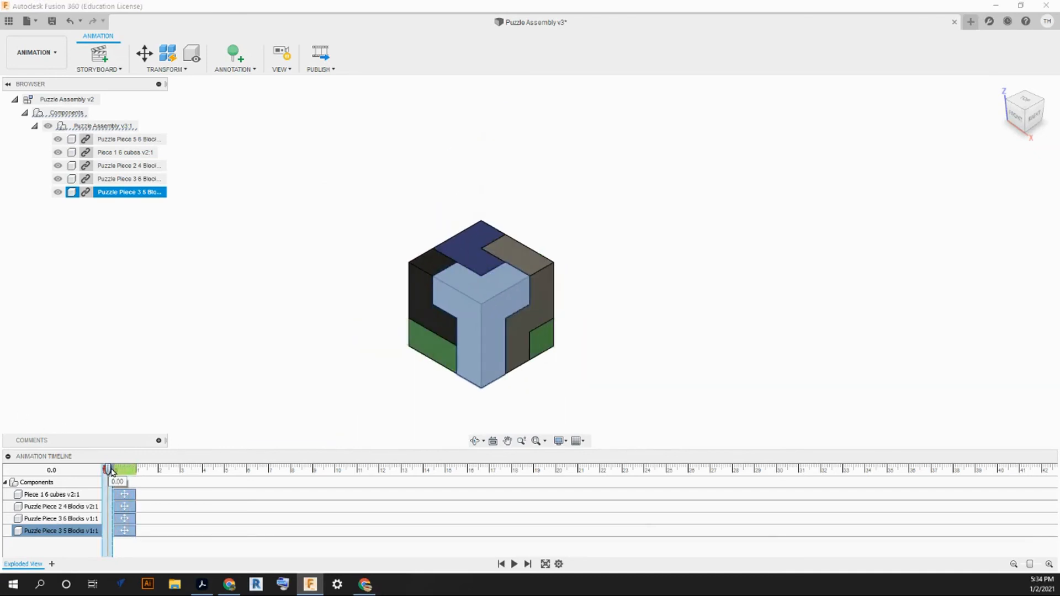
pyautogui.moveTo(108, 469); pyautogui.dragTo(120, 470)
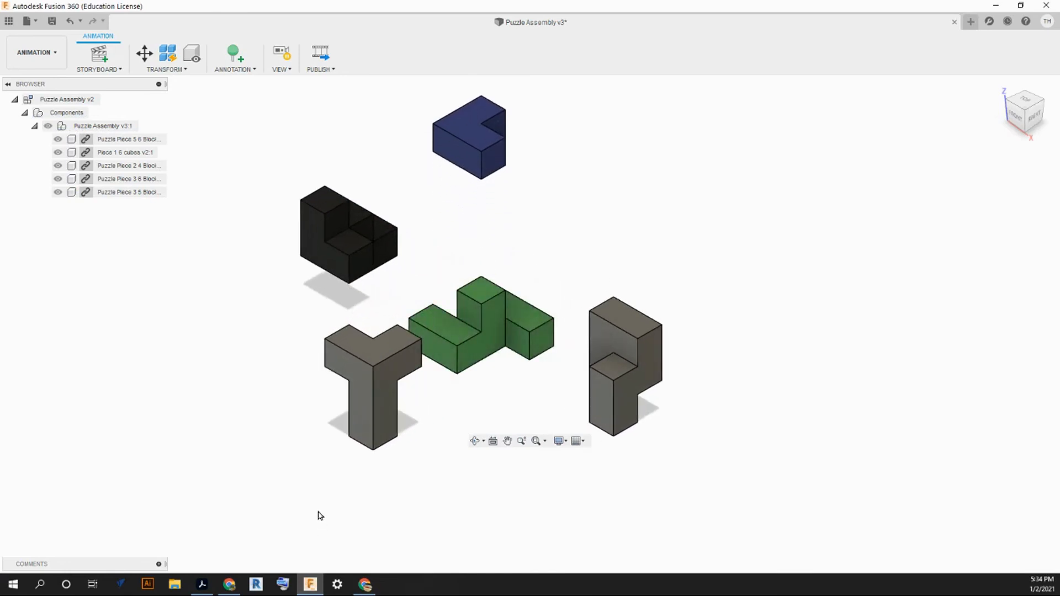
# - Leave for the Design workspace and return to the Animation workspace
pyautogui.click(622, 371)
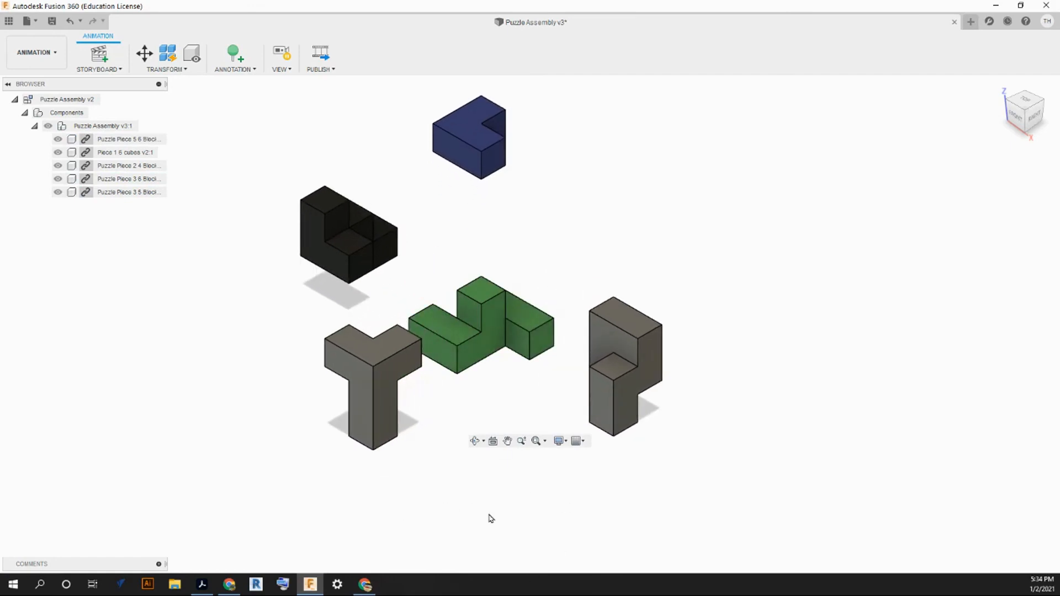
pyautogui.moveTo(378, 536)
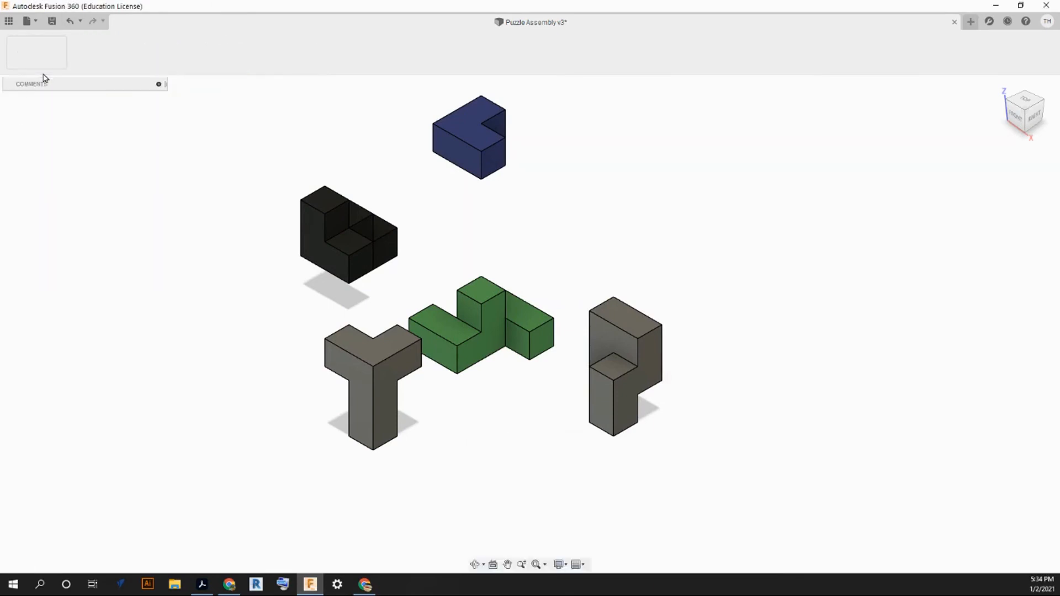
pyautogui.click(35, 52)
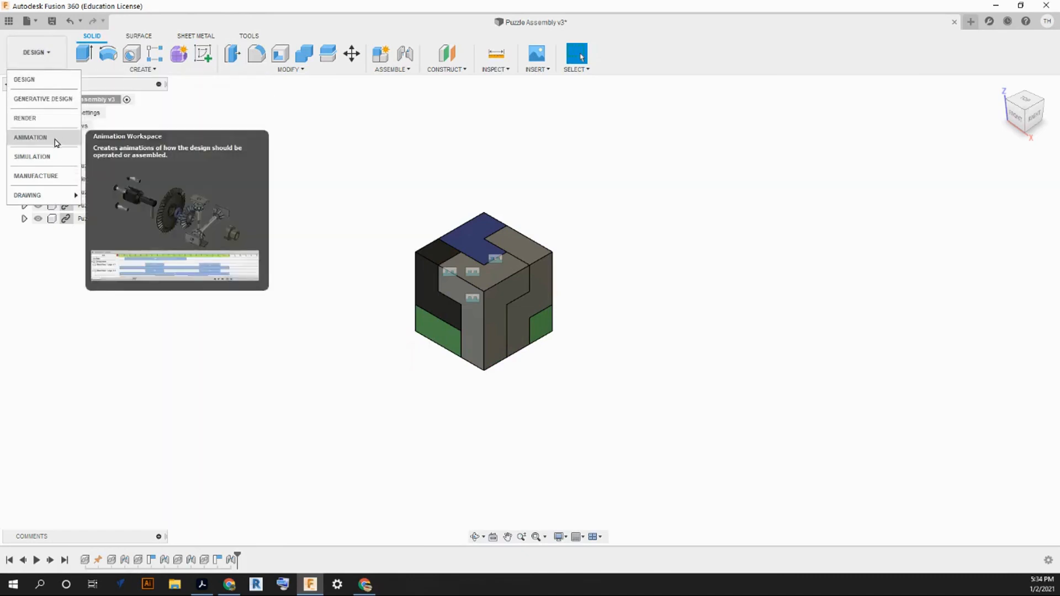
pyautogui.click(30, 138)
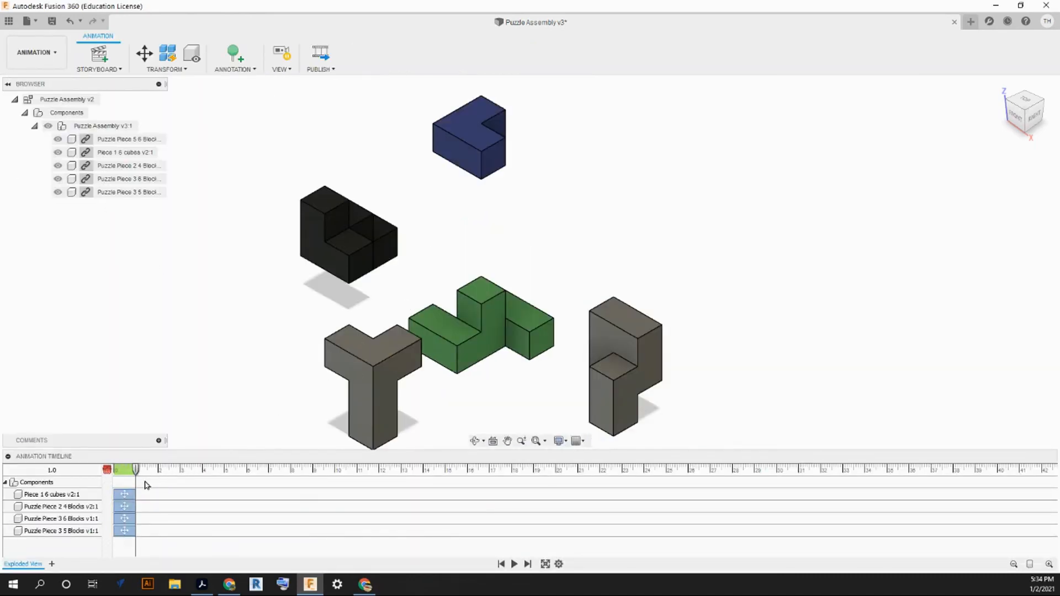
pyautogui.click(124, 494)
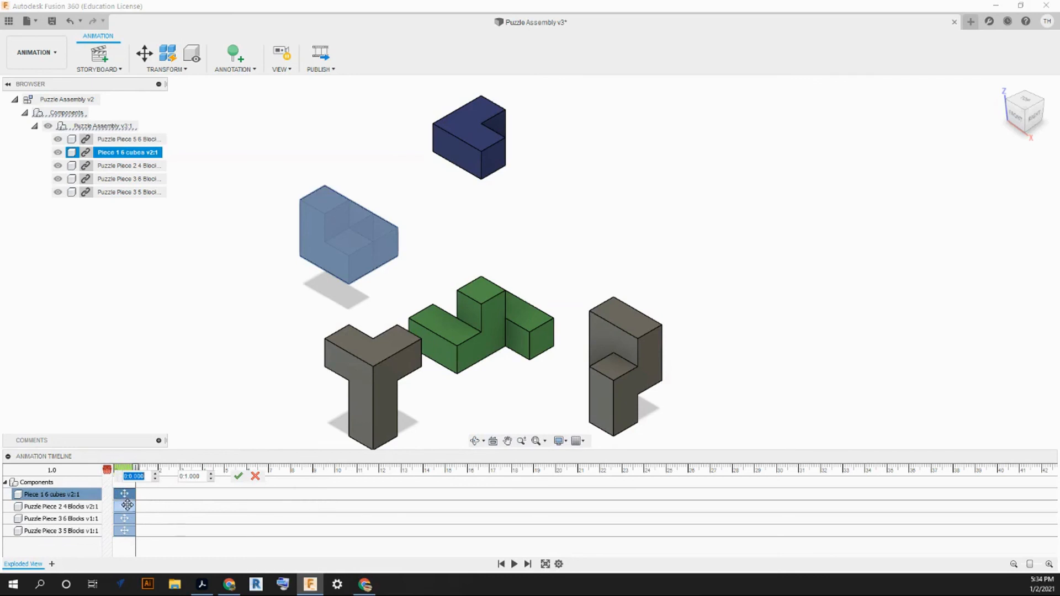
pyautogui.click(129, 179)
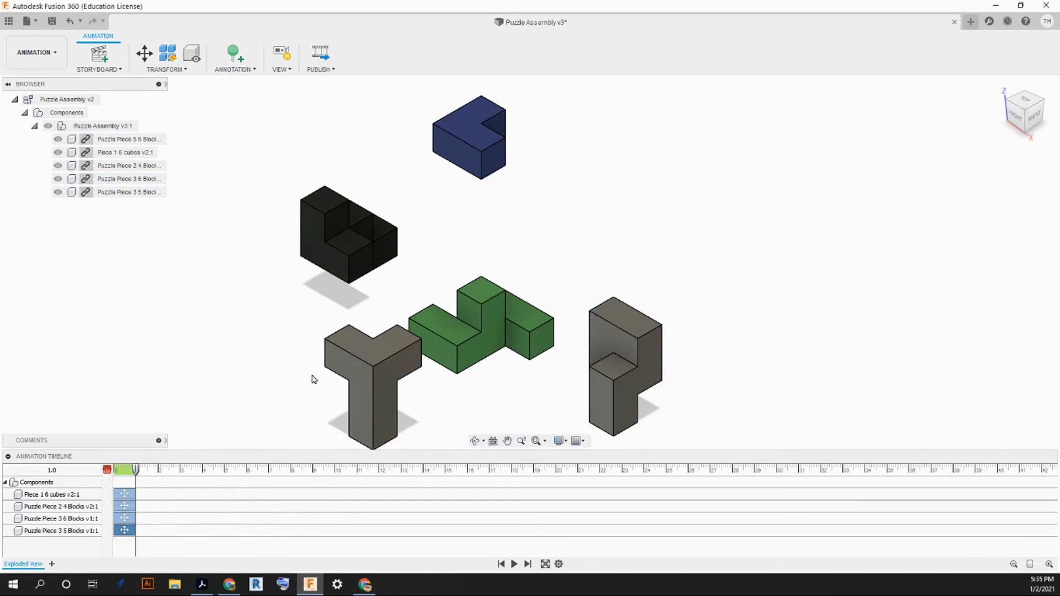
pyautogui.moveTo(306, 344)
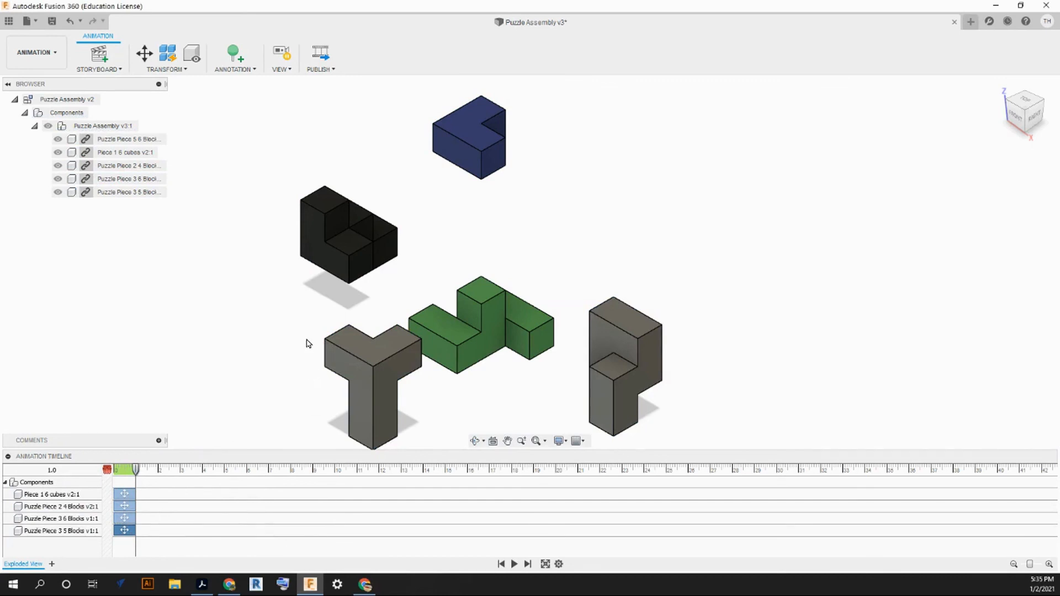
pyautogui.moveTo(189, 359)
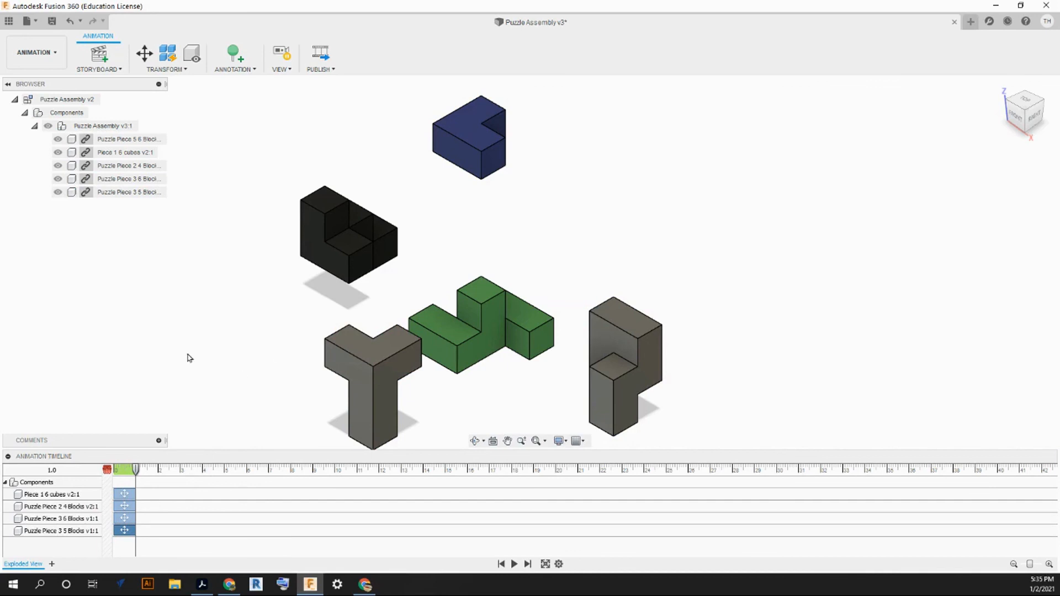